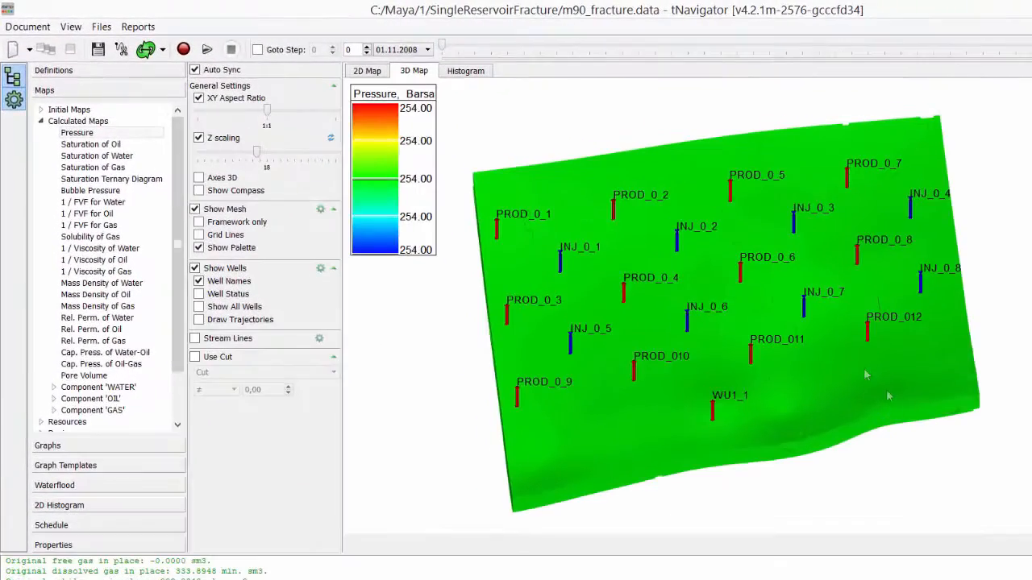
Show the still-empty Proppants properties section.
click(51, 545)
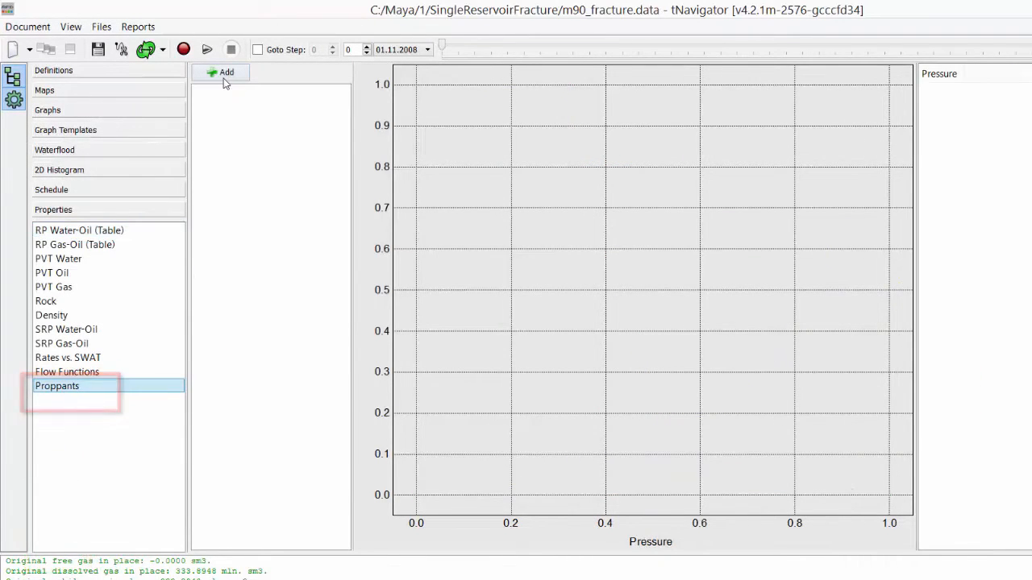
Add PROPPANT 0 with permeability 5000/3000/2500/0 mDarcy at pressures 100/200/300/400, then go to Flow Functions.
click(226, 71)
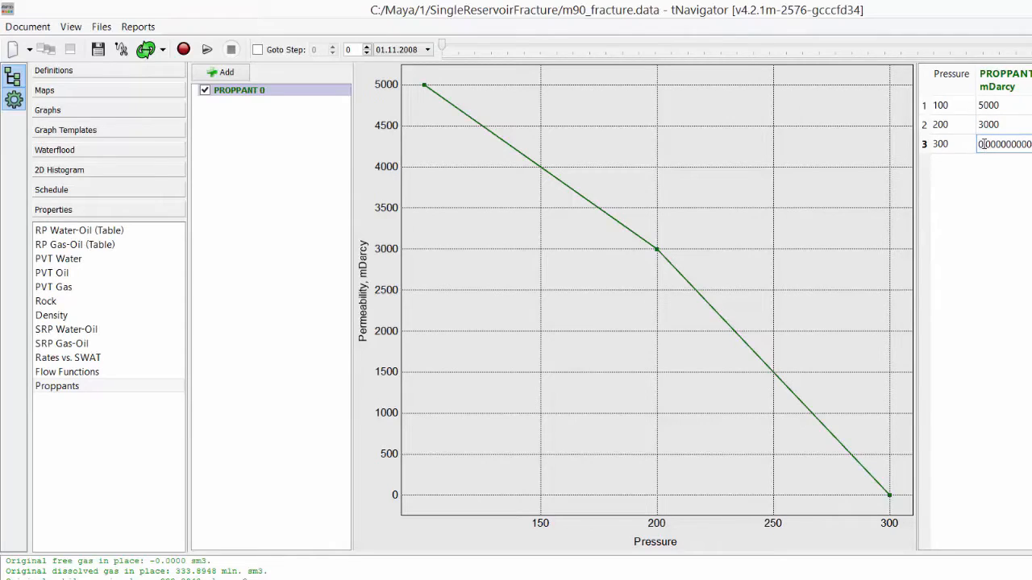
text(2500)
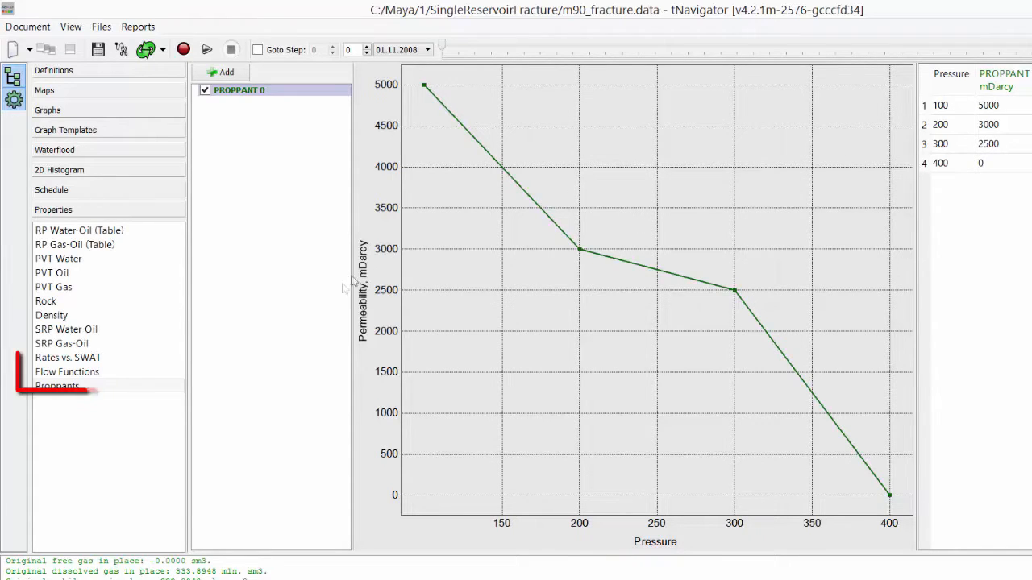
click(66, 366)
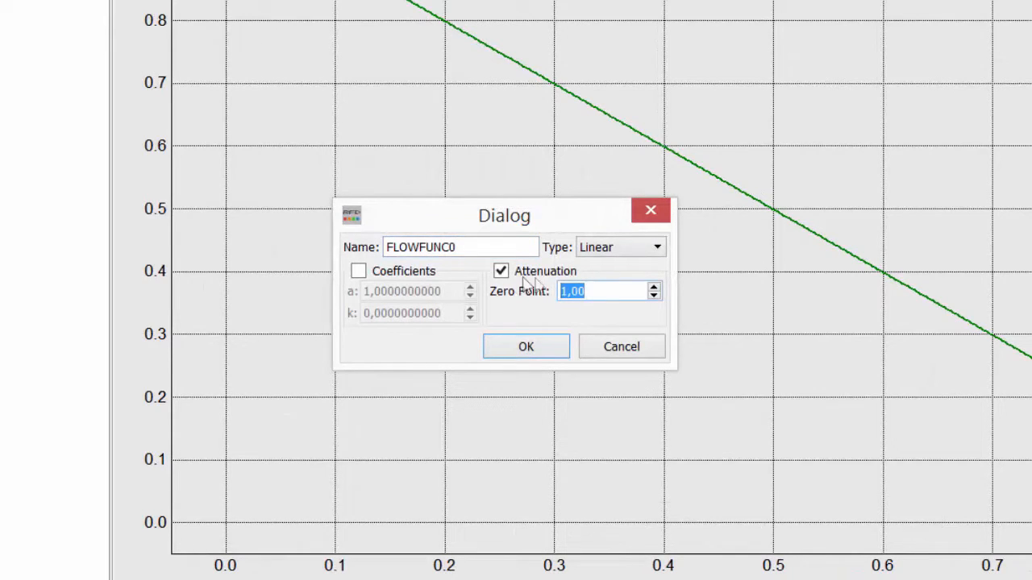
Define FLOWFUNC0 as a linear attenuating function with zero point 365 and confirm it.
text(365)
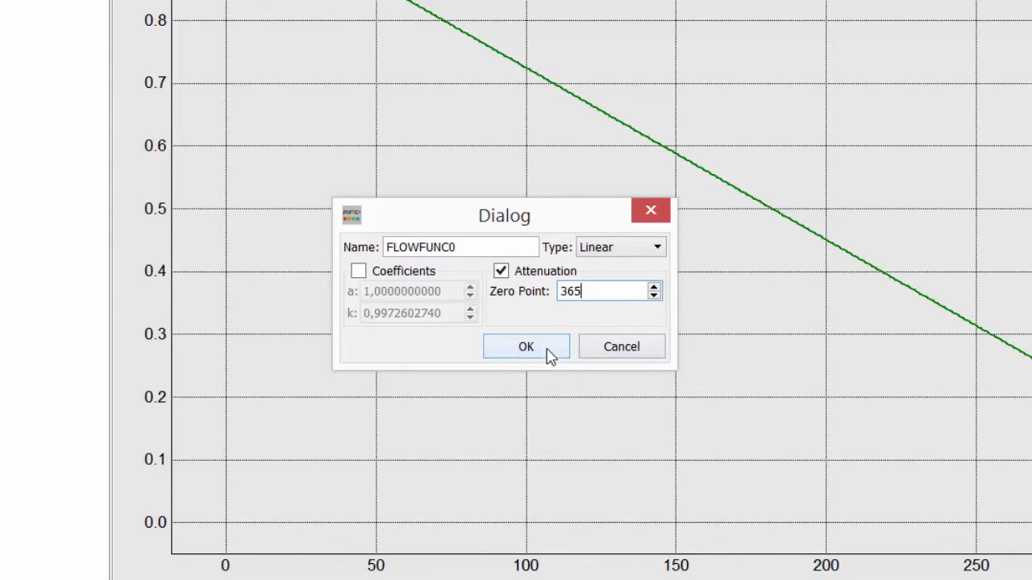
click(526, 347)
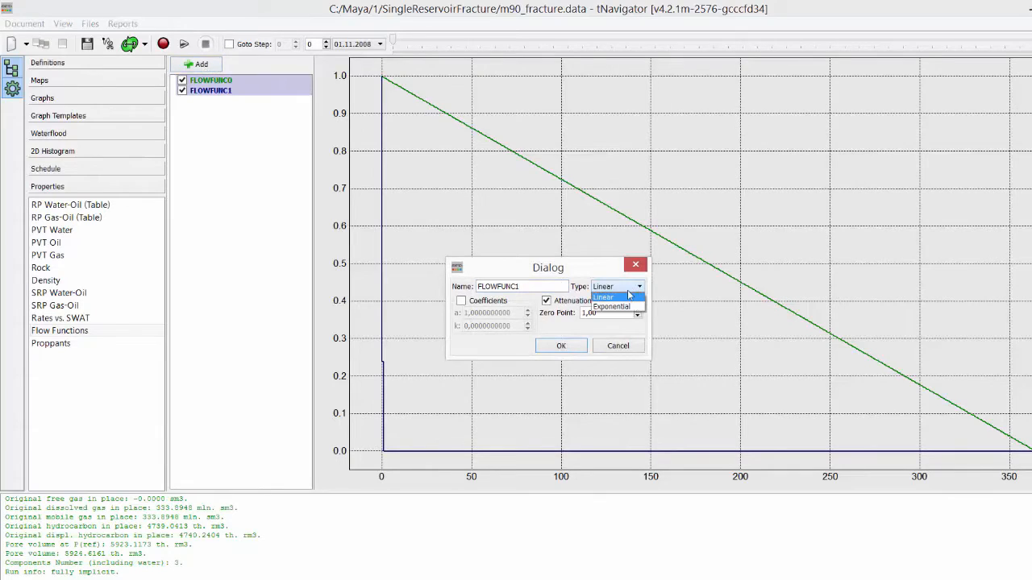
mouse_move(615, 306)
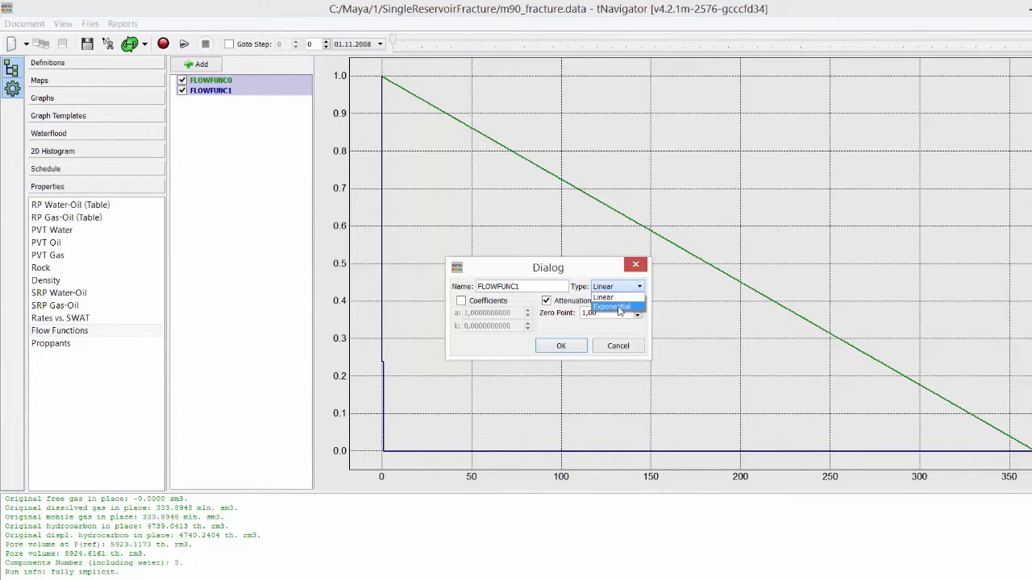
Make FLOWFUNC1 exponential, tune its curvature and confirm it.
click(613, 306)
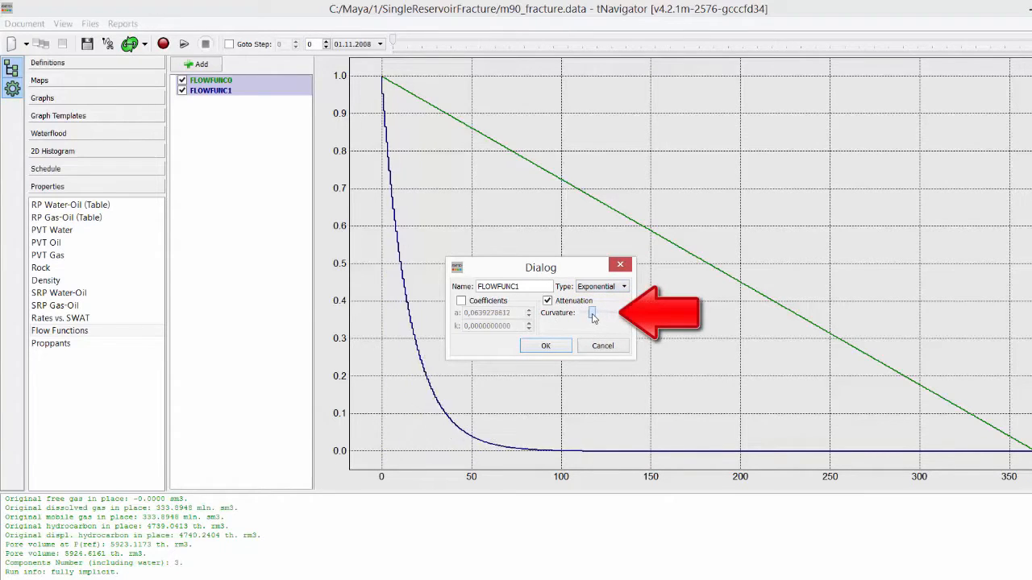
click(591, 313)
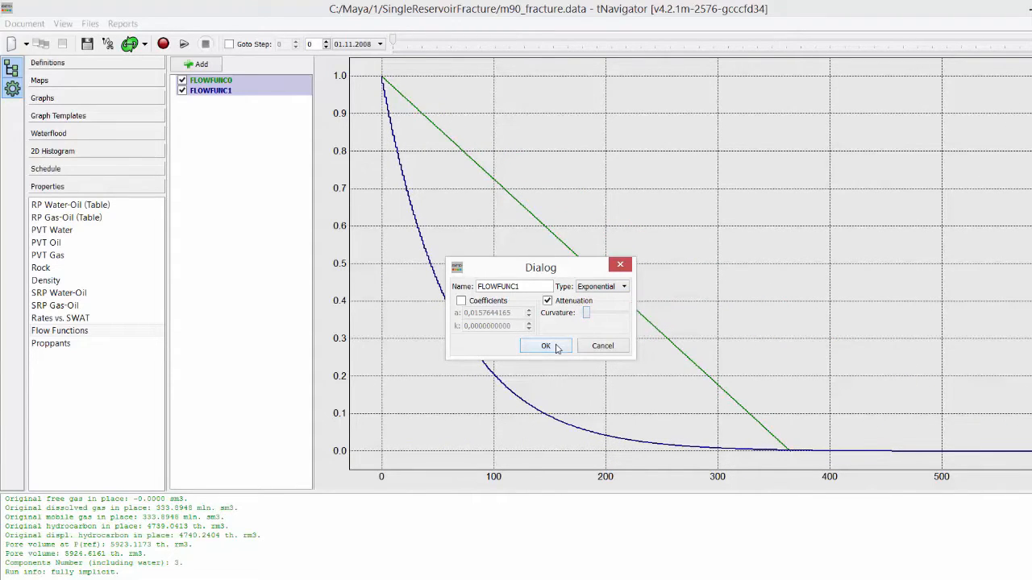
click(545, 345)
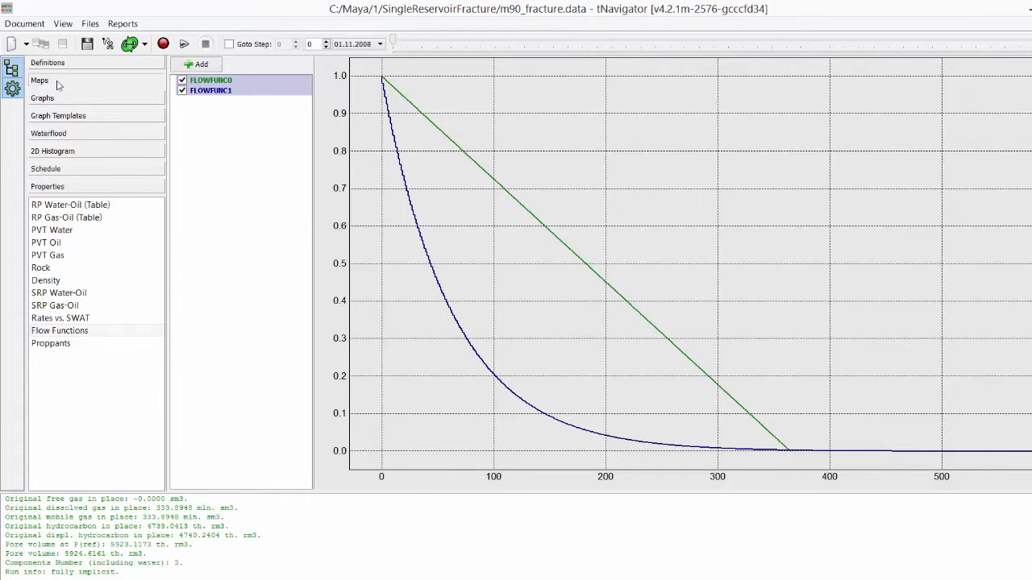
From the 3D map, bring up the editor for well PROD_0_6 with its connections.
click(39, 80)
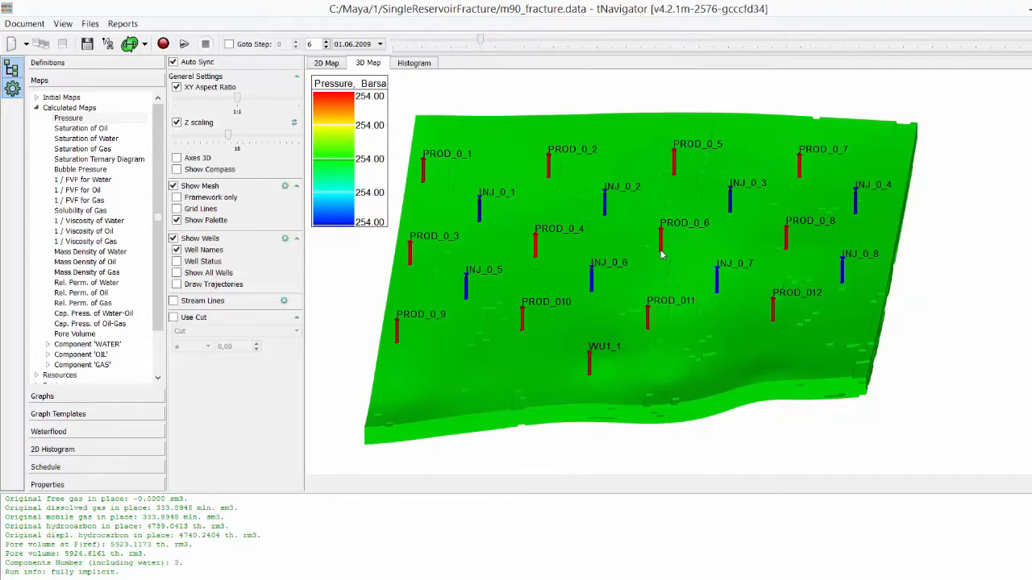
right_click(661, 255)
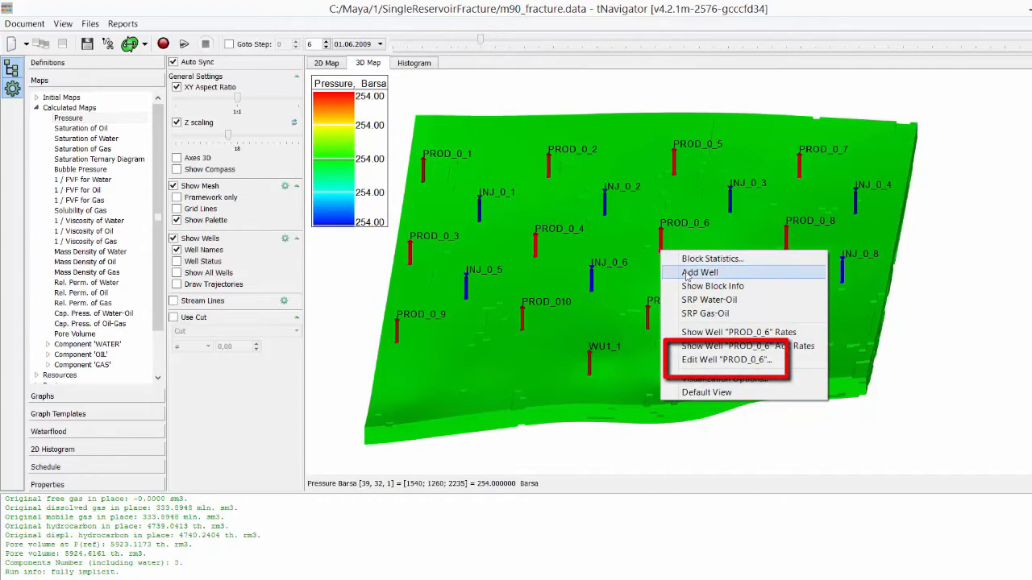
click(722, 359)
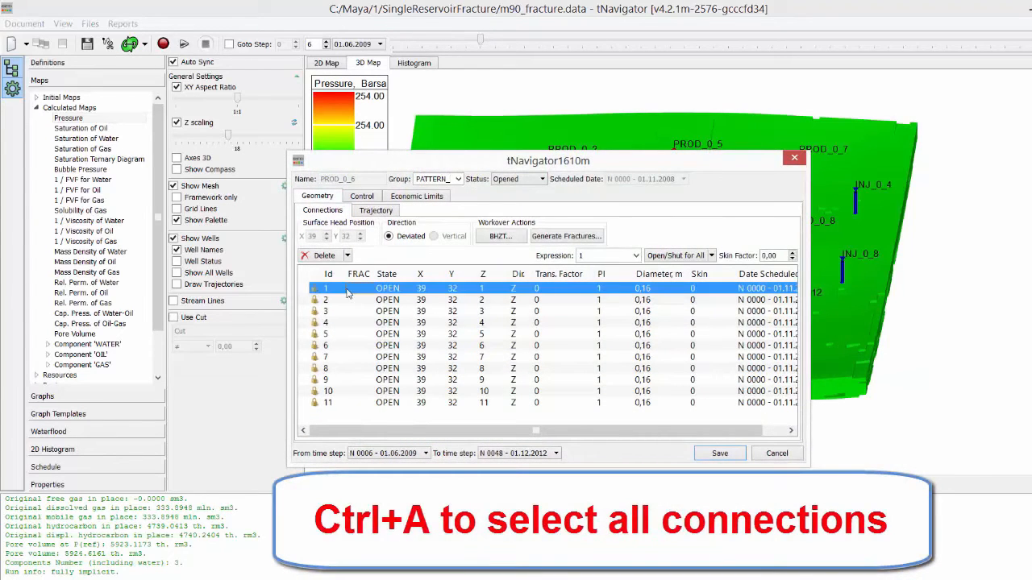
Generate manual fractures on all PROD_0_6 connections with azimuth 110, Length 1 140, Length 2 100.
key(ctrl+a)
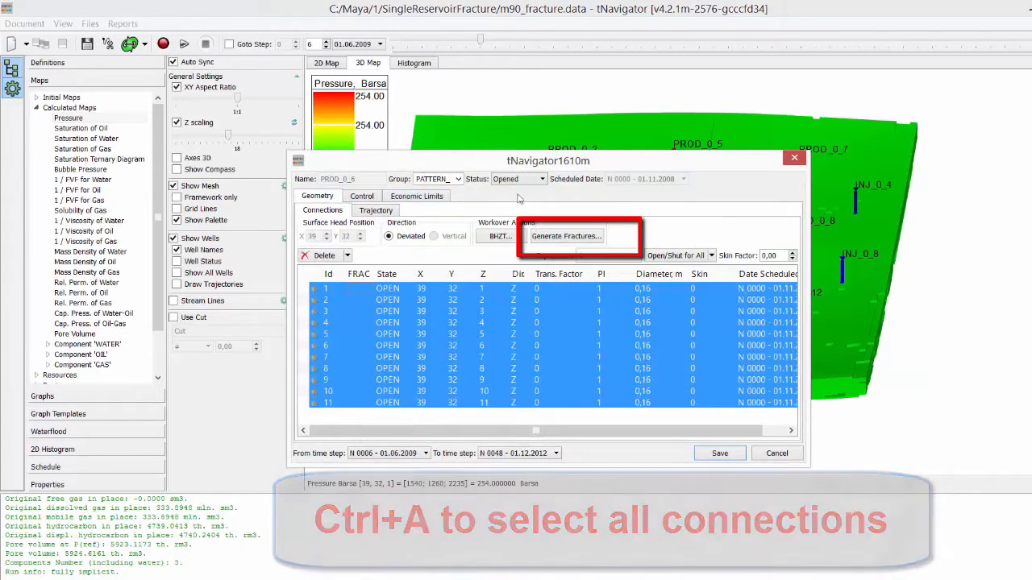
click(564, 236)
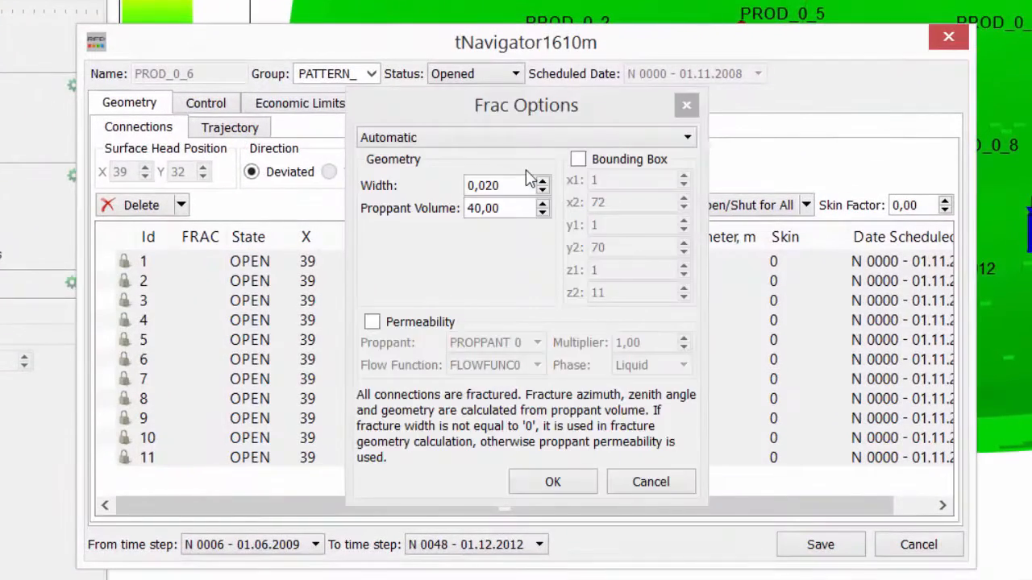
click(524, 137)
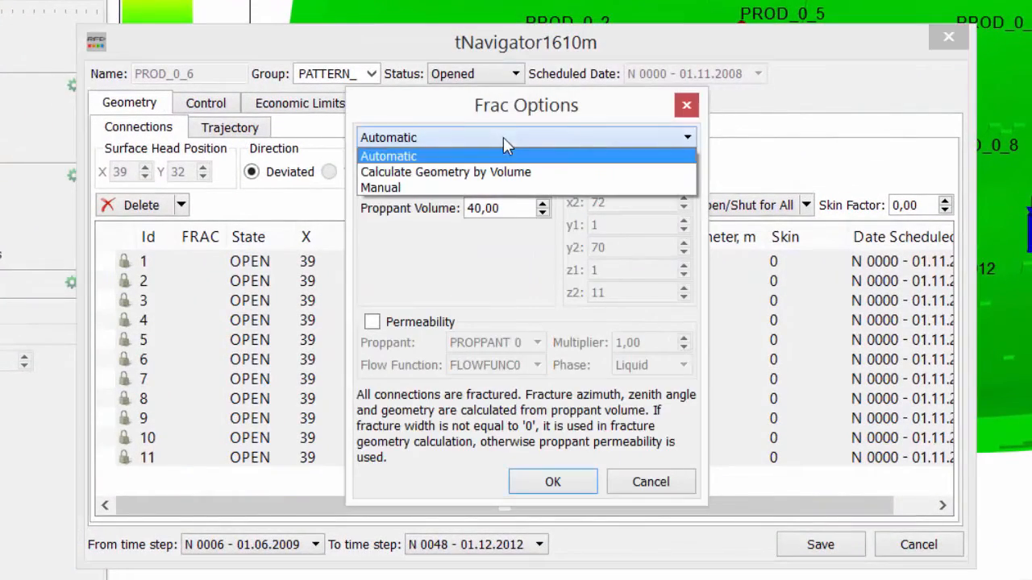
click(379, 187)
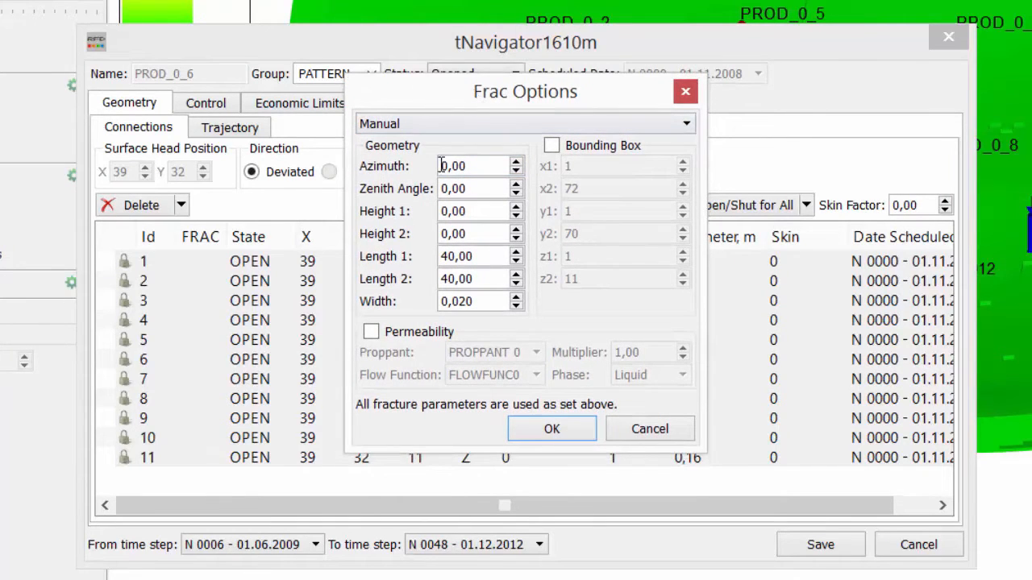
text(110,00)
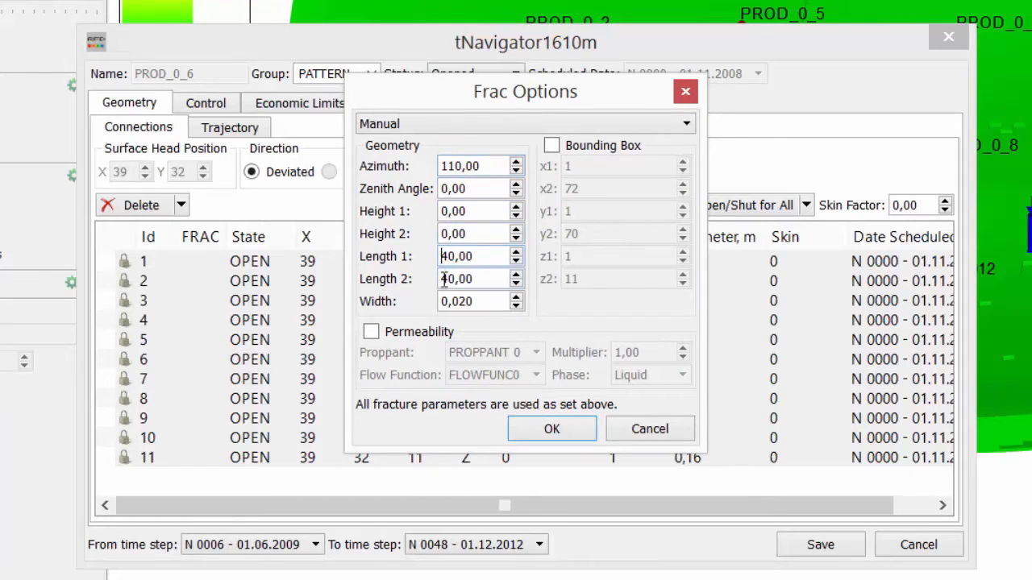
text(140,00)
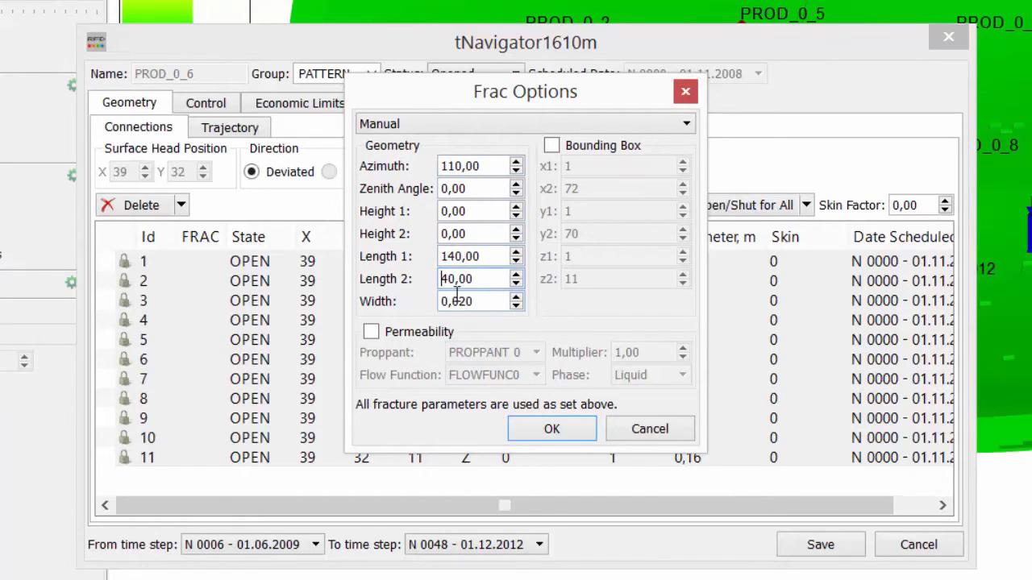
text(100,00)
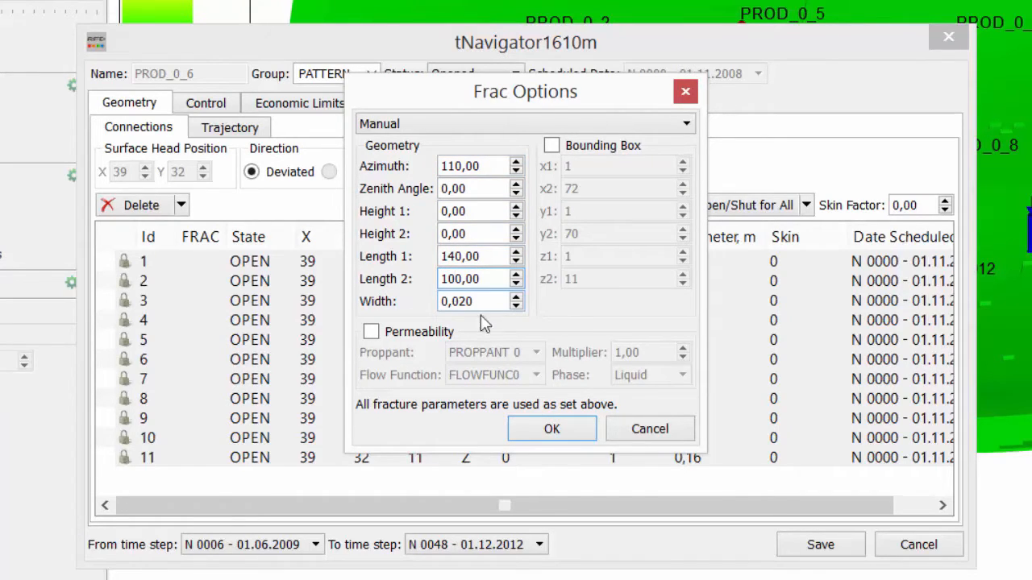
Enable proppant permeability, set flow function phase to Time and create the fractures.
click(476, 302)
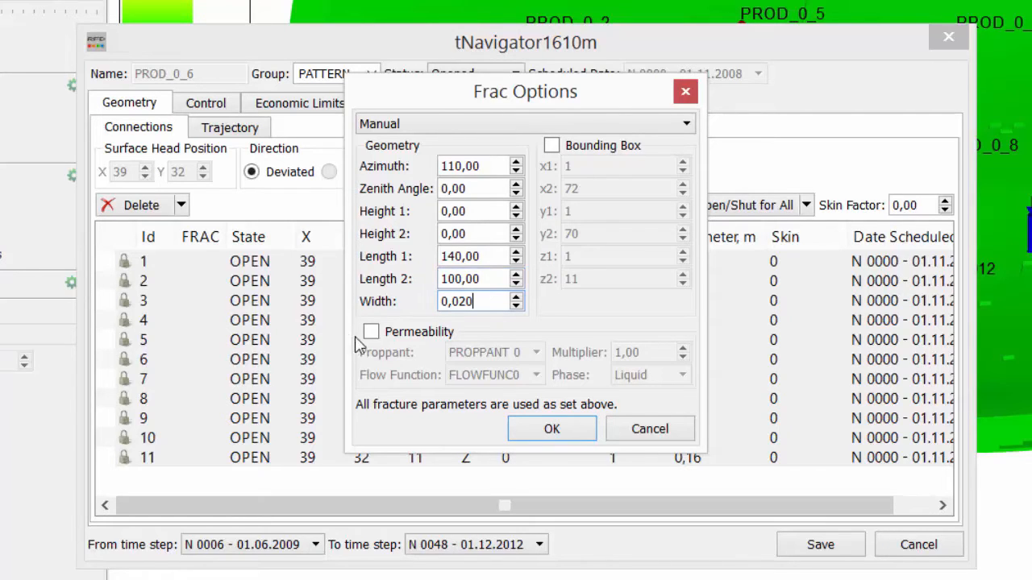
click(371, 332)
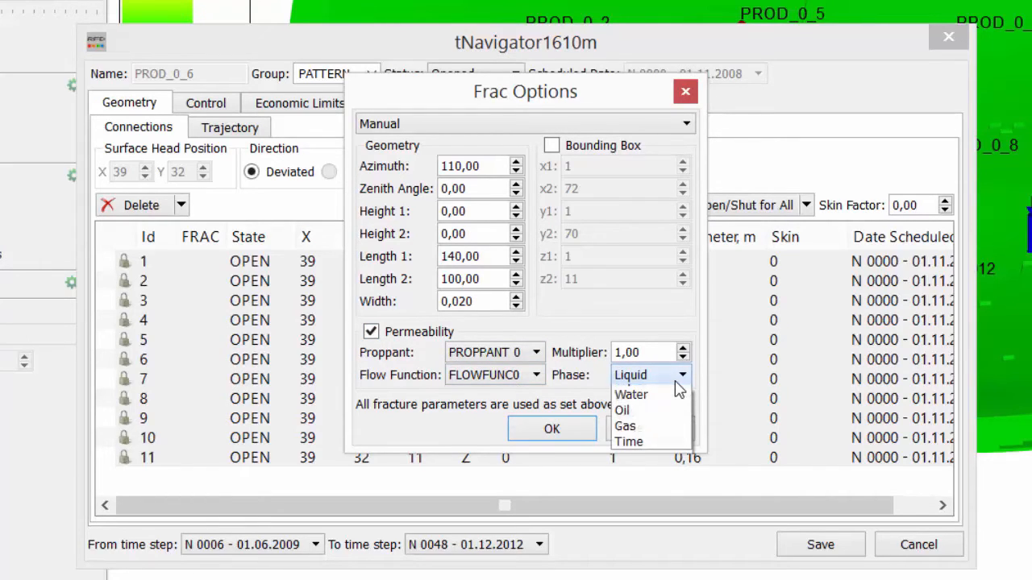
mouse_move(629, 457)
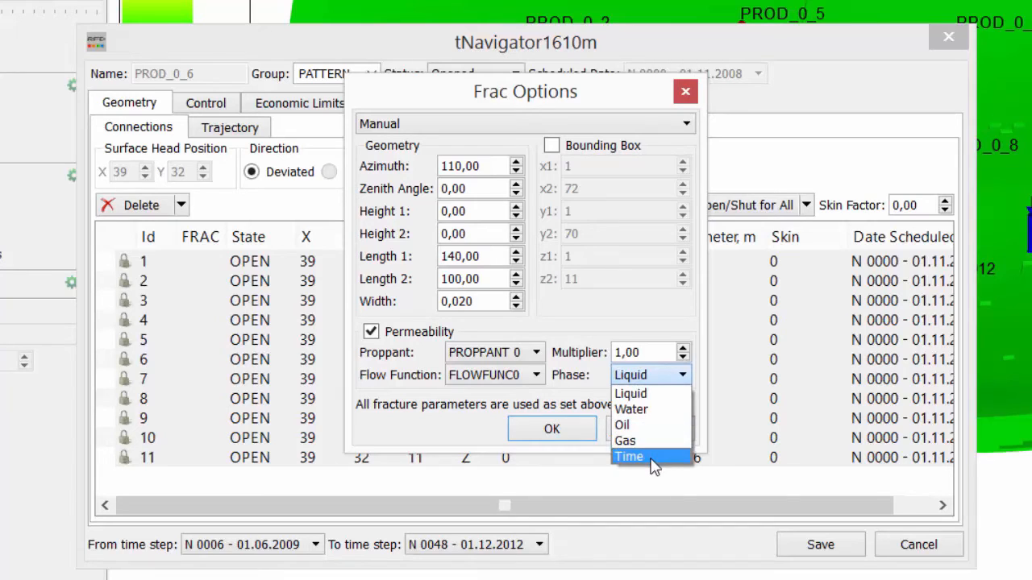
click(629, 458)
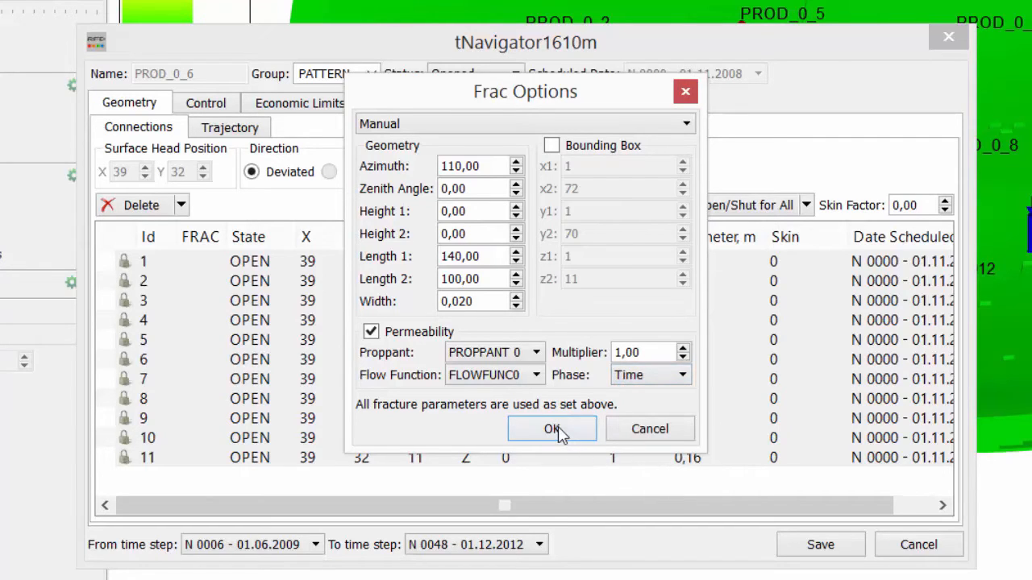
click(552, 428)
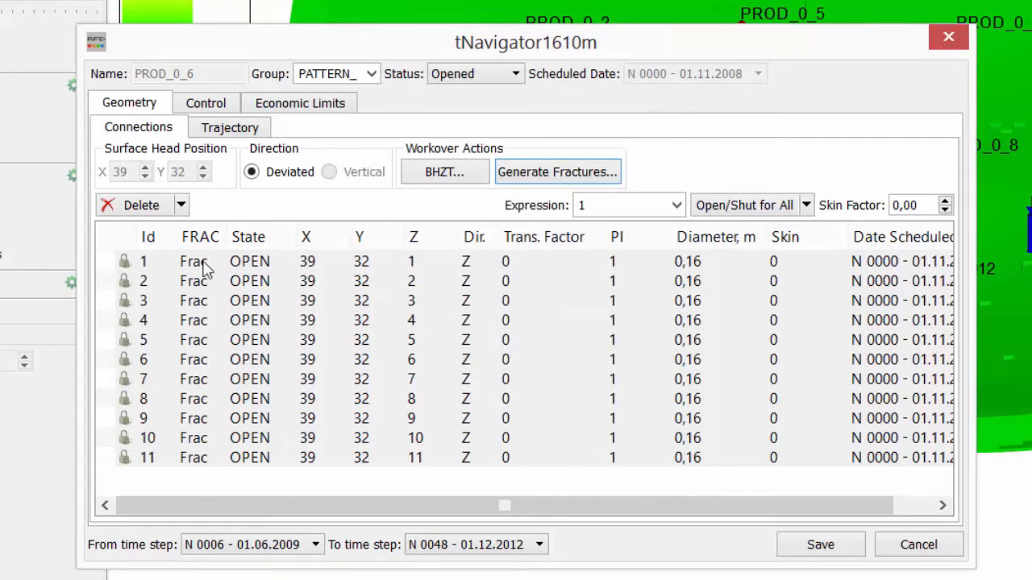
mouse_move(720, 546)
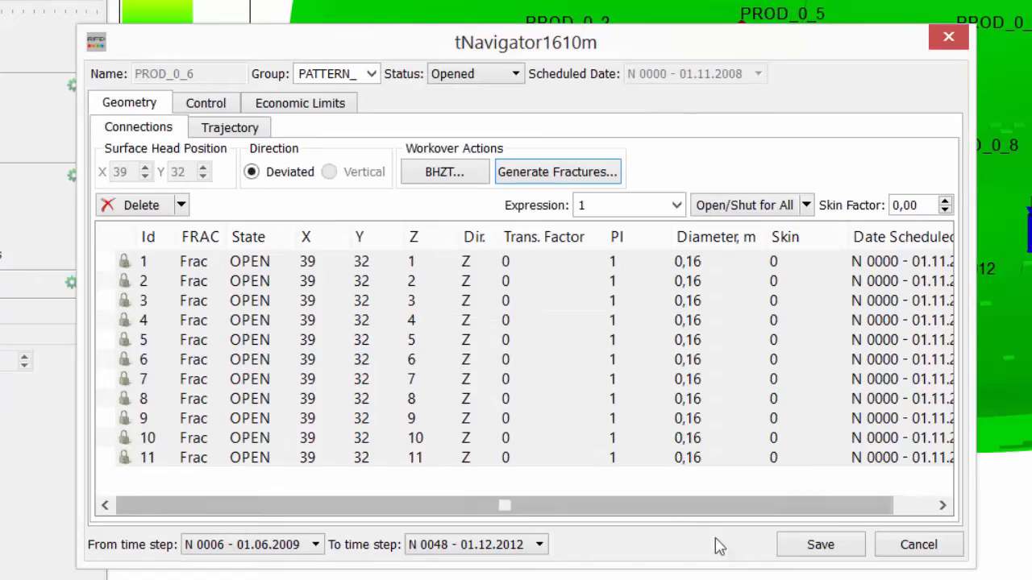
Save the fractures on PROD_0_6 and hide the mesh so wells and fracture plane show.
click(919, 545)
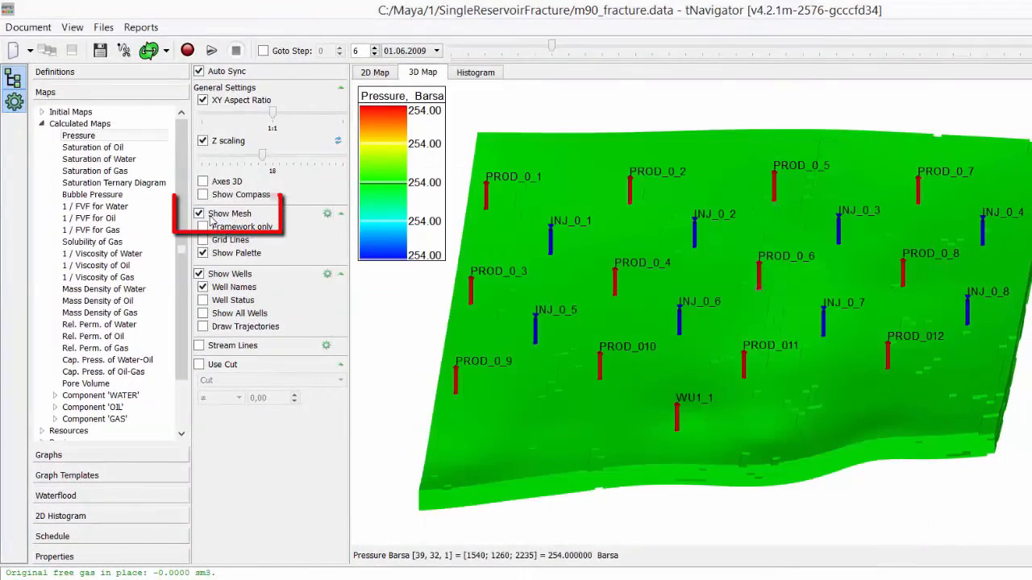
click(203, 213)
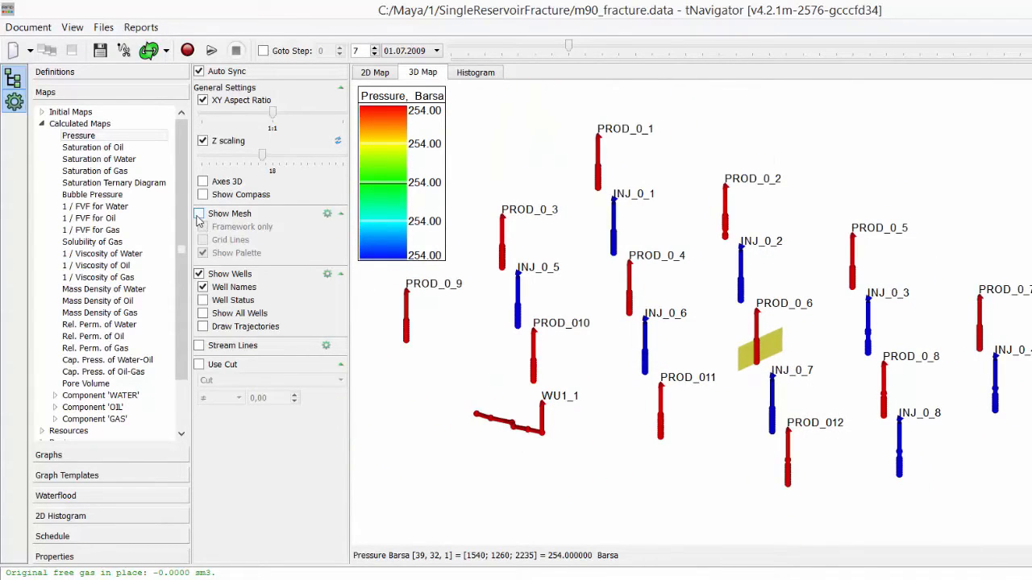
Edit WU1_1 and generate fractures with FLOWFUNC1 on connections 3, 4 and 5.
click(203, 213)
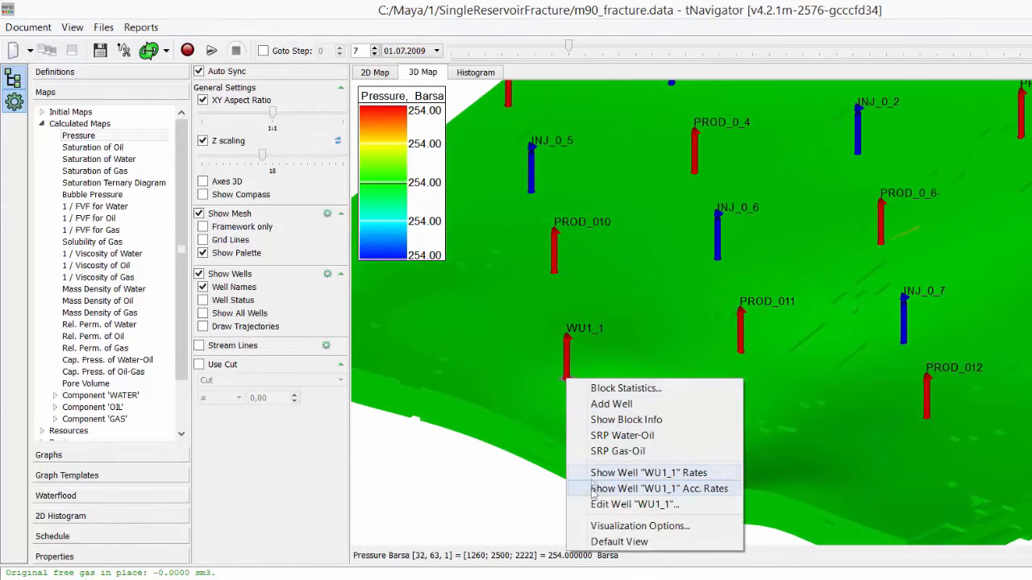
click(634, 505)
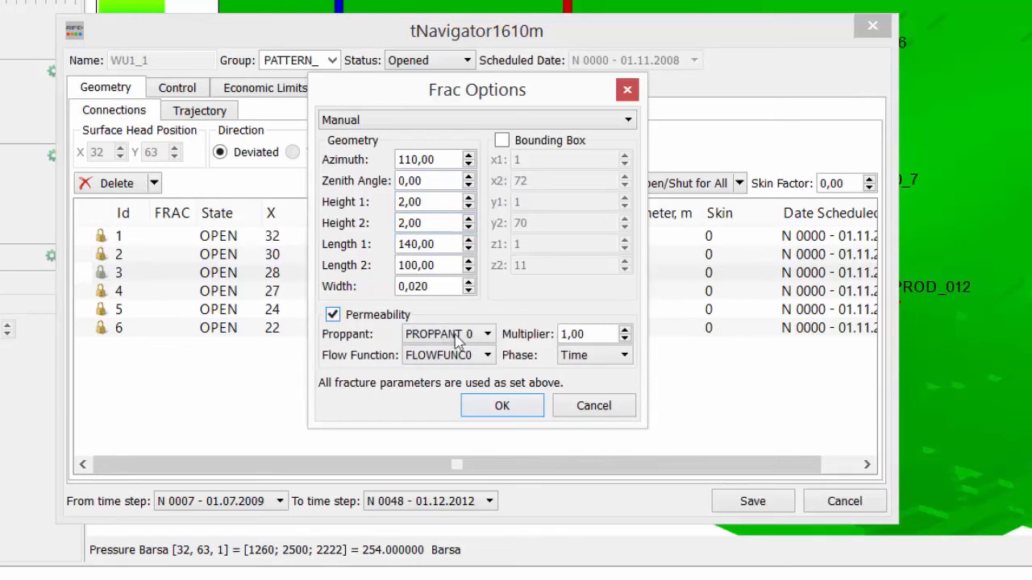
click(448, 355)
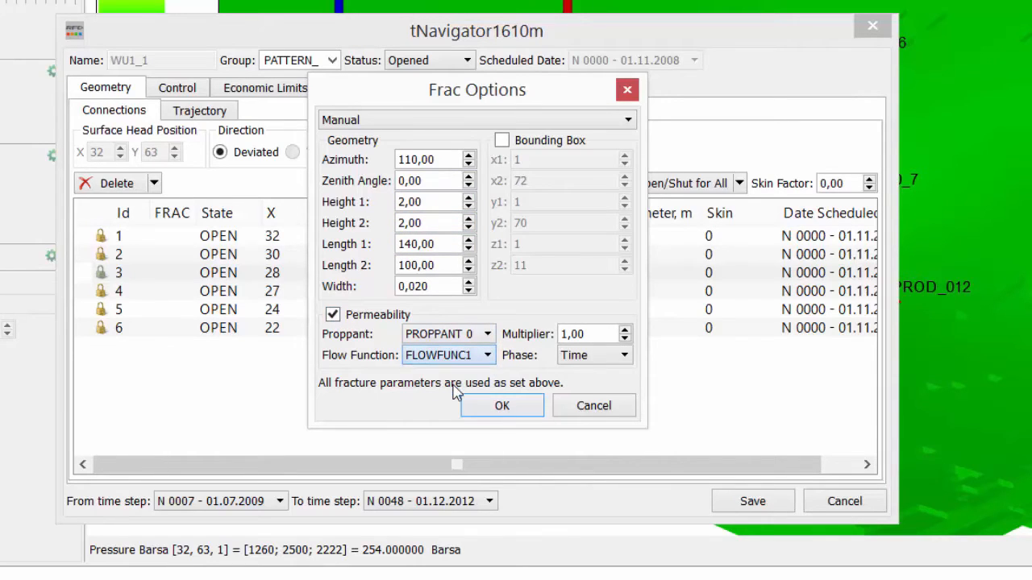
click(502, 406)
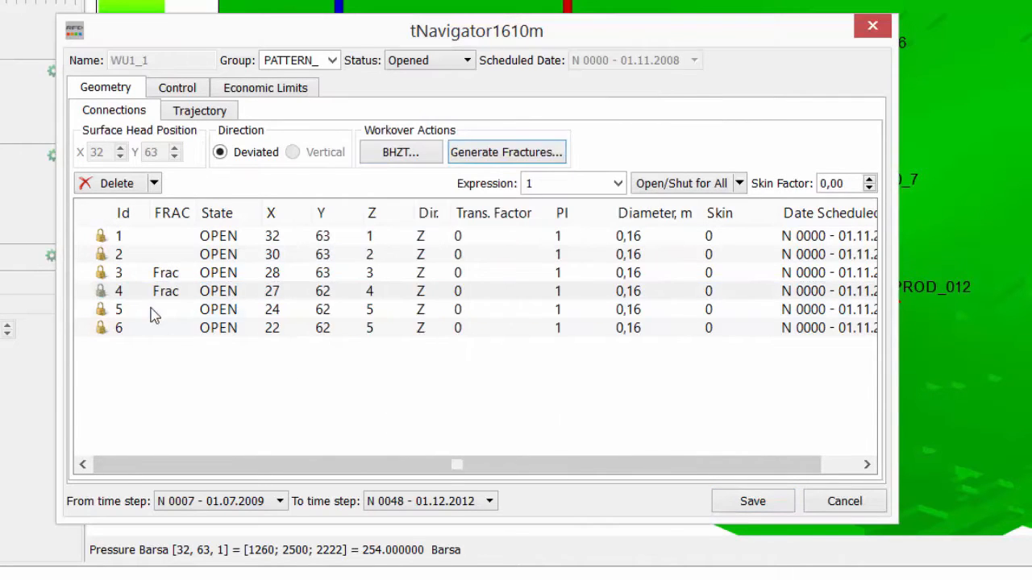
click(506, 151)
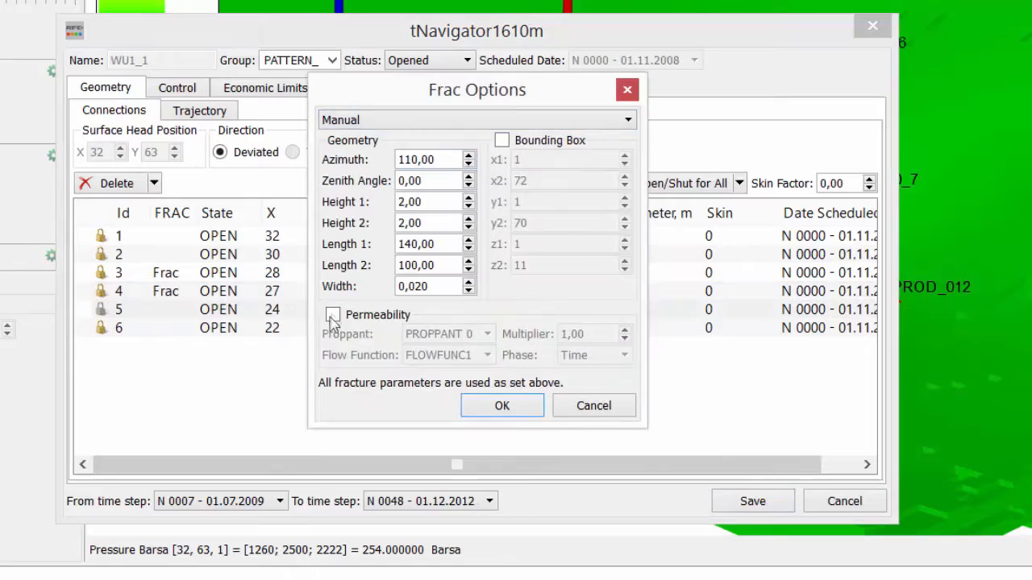
click(502, 407)
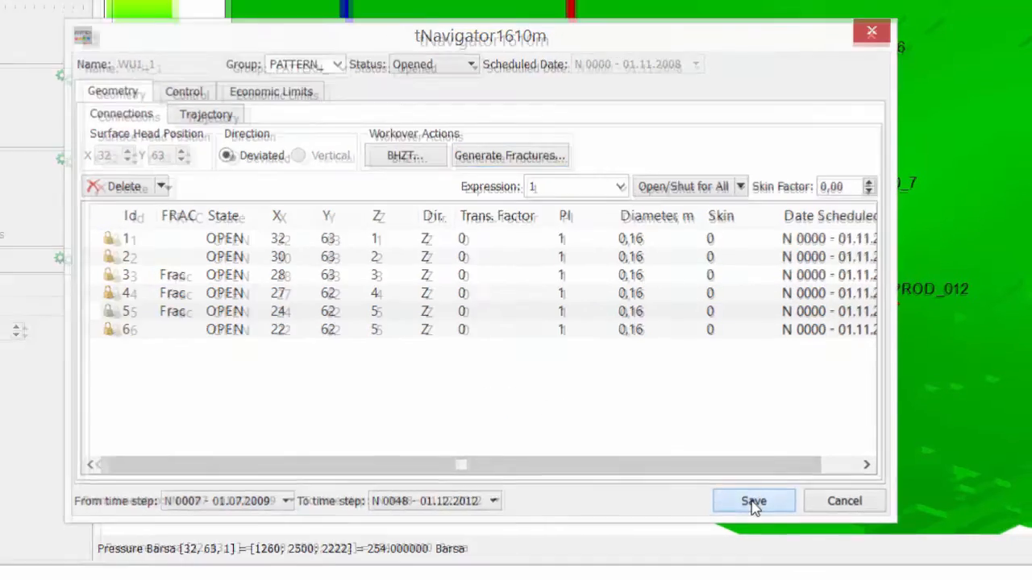
Save WU1_1's fractures and run the simulation to update pressures.
click(754, 500)
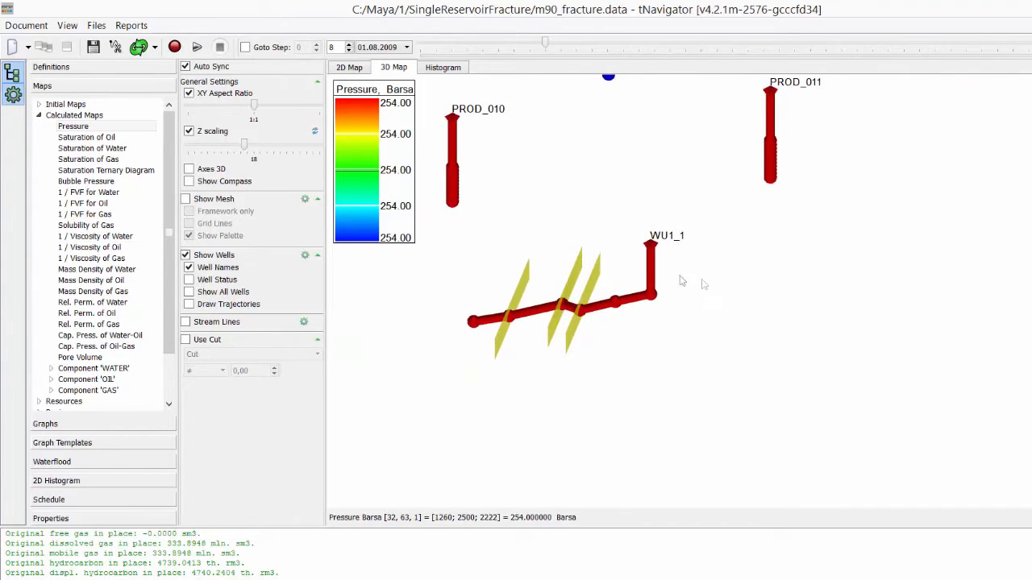
click(174, 46)
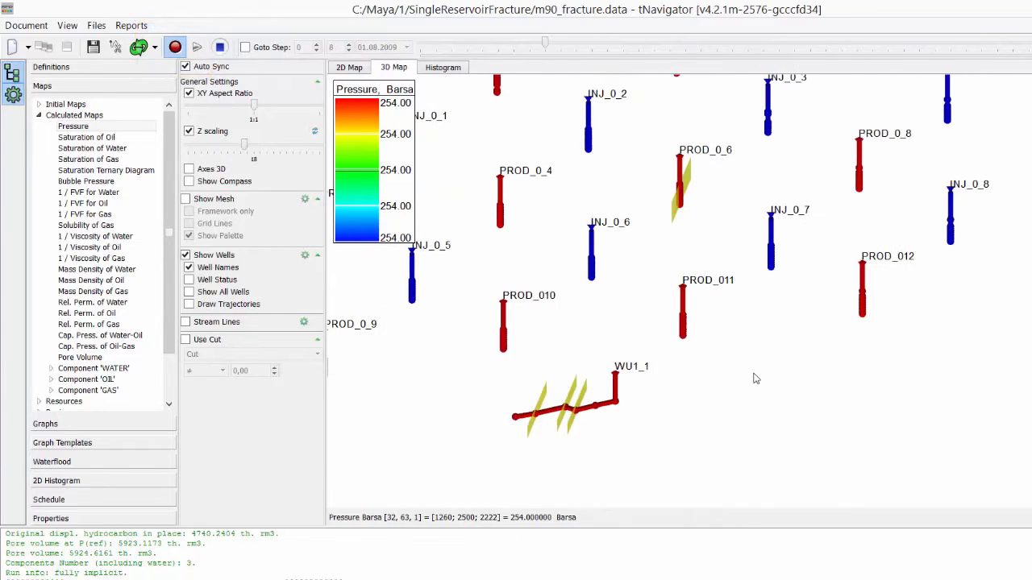
mouse_move(737, 367)
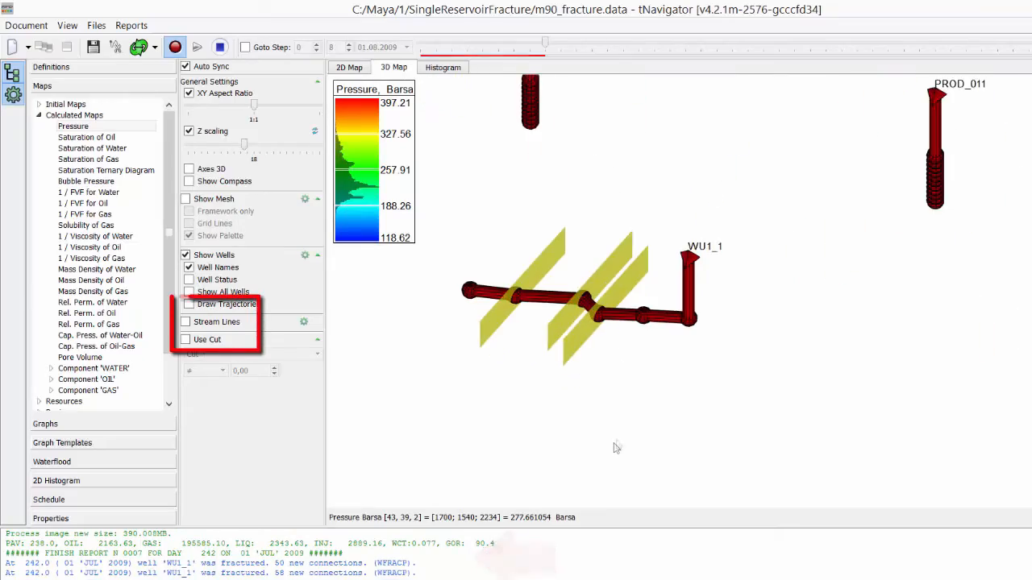
Turn on Stream Lines in the 3D map around the fractured WU1_1.
click(187, 323)
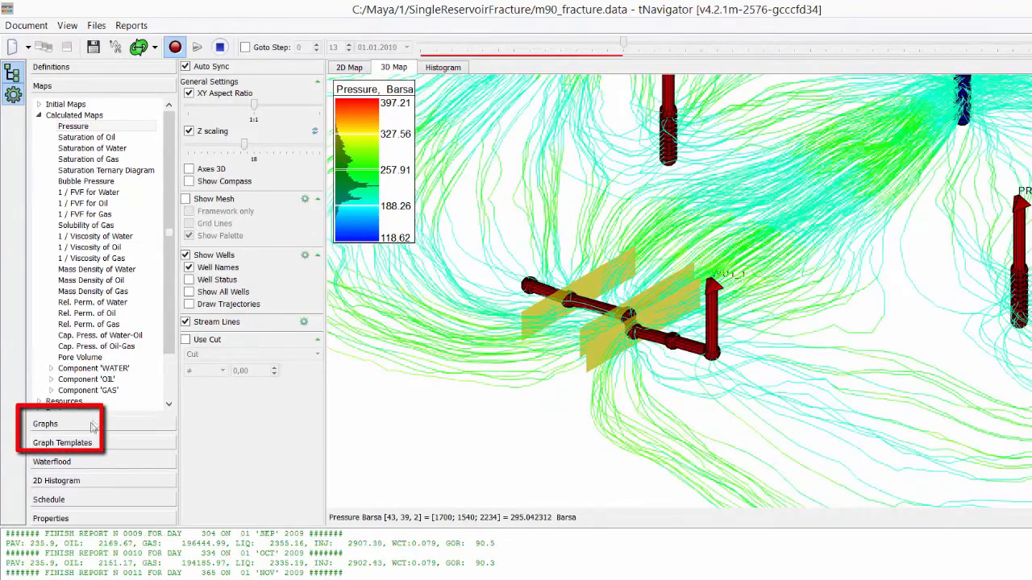
Show the Rates graphs for well PROD_0_6, then for well WU1_1.
click(45, 423)
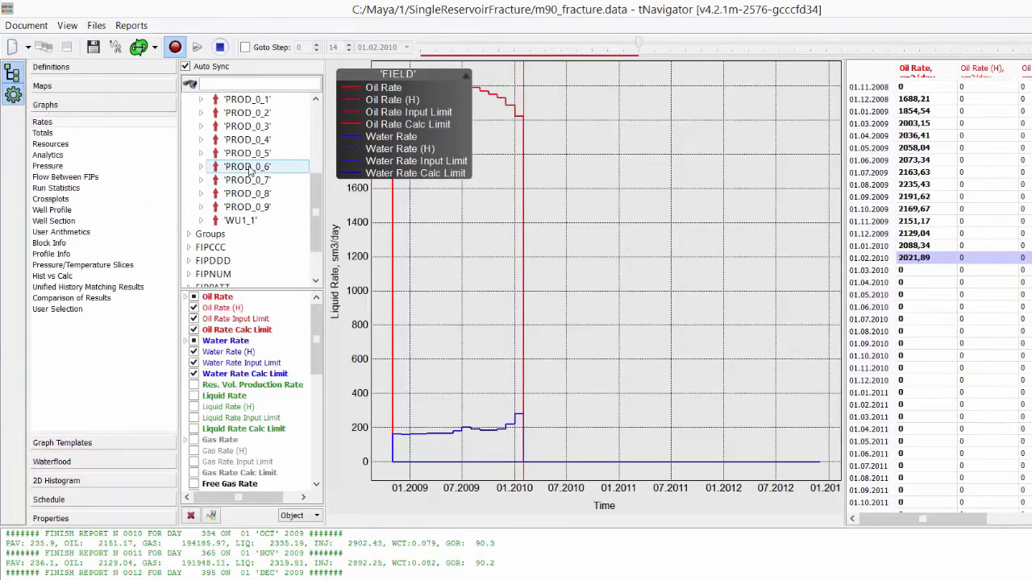
click(249, 166)
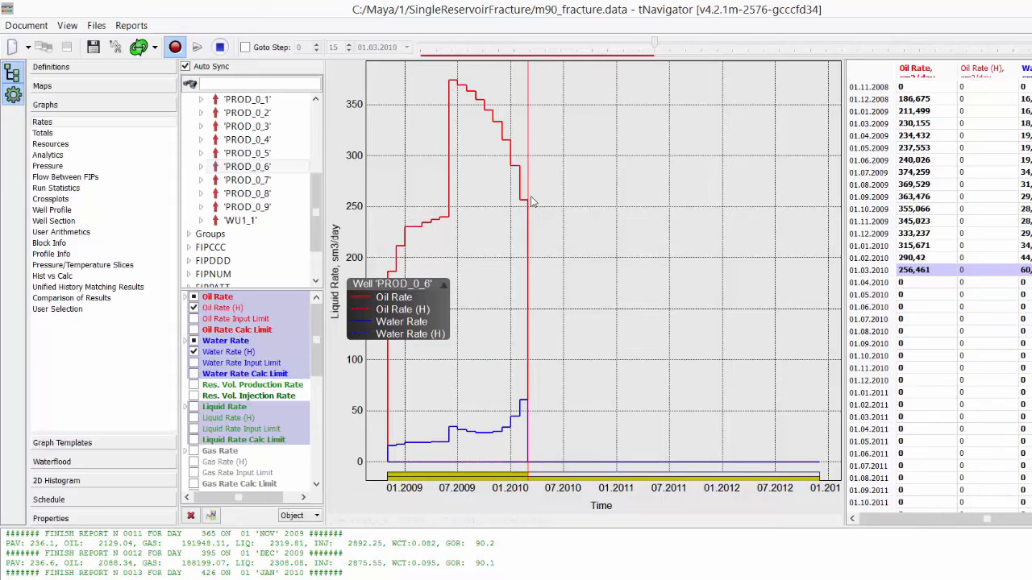
click(242, 219)
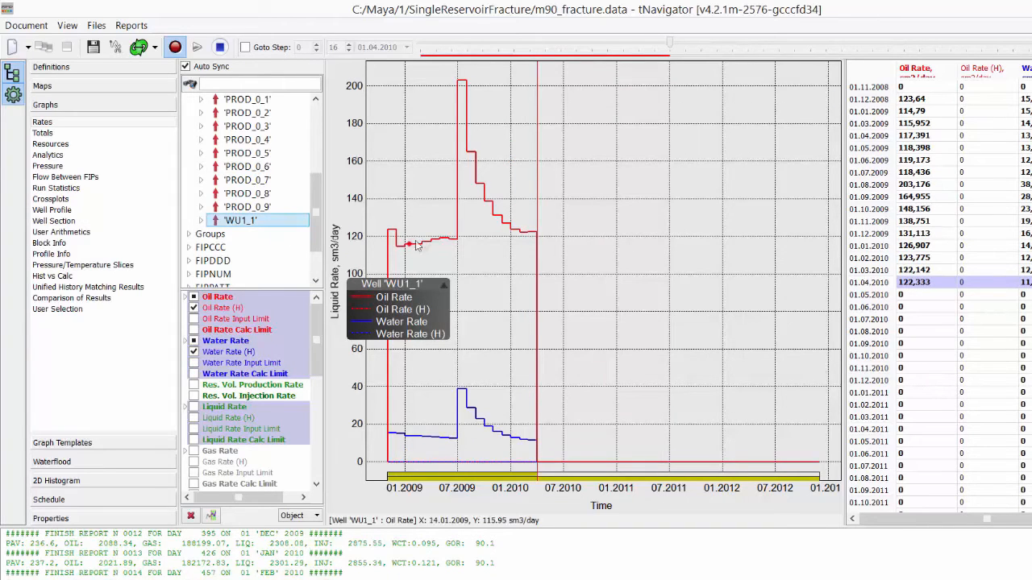
mouse_move(500, 220)
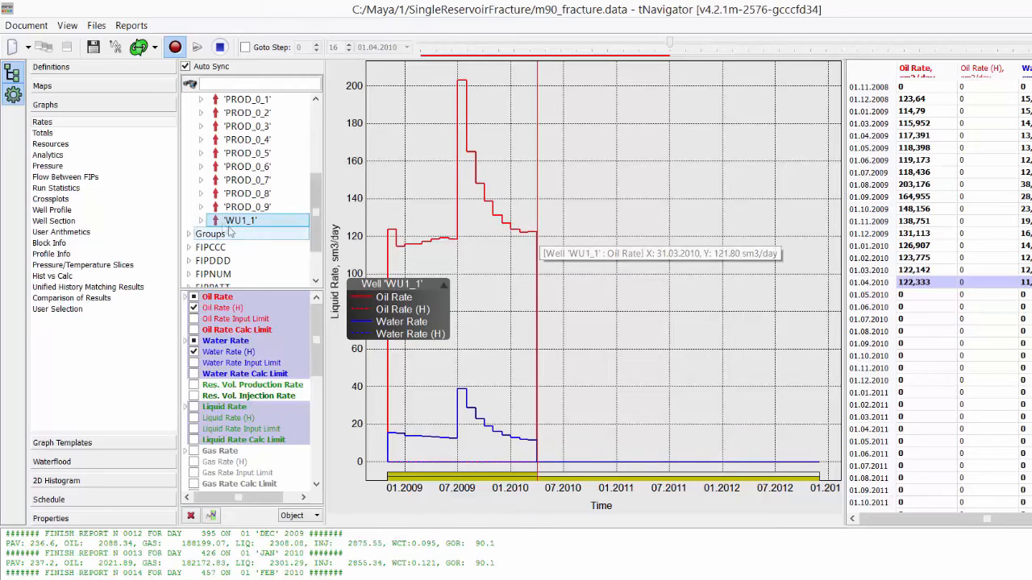
Plot rates for WU1_1 connections 24,62,5 and 27,62,4 and another connection.
click(200, 219)
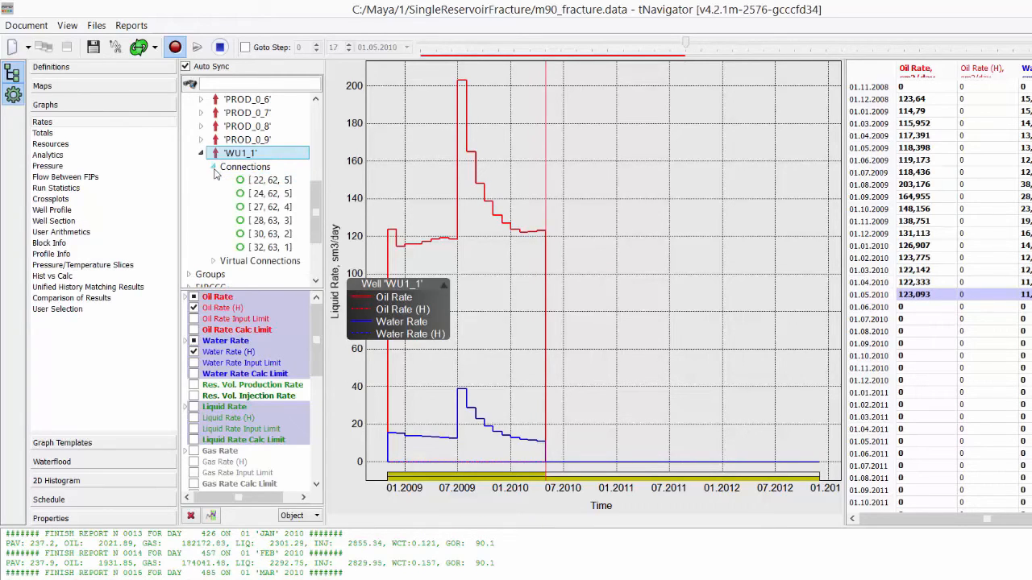
click(268, 194)
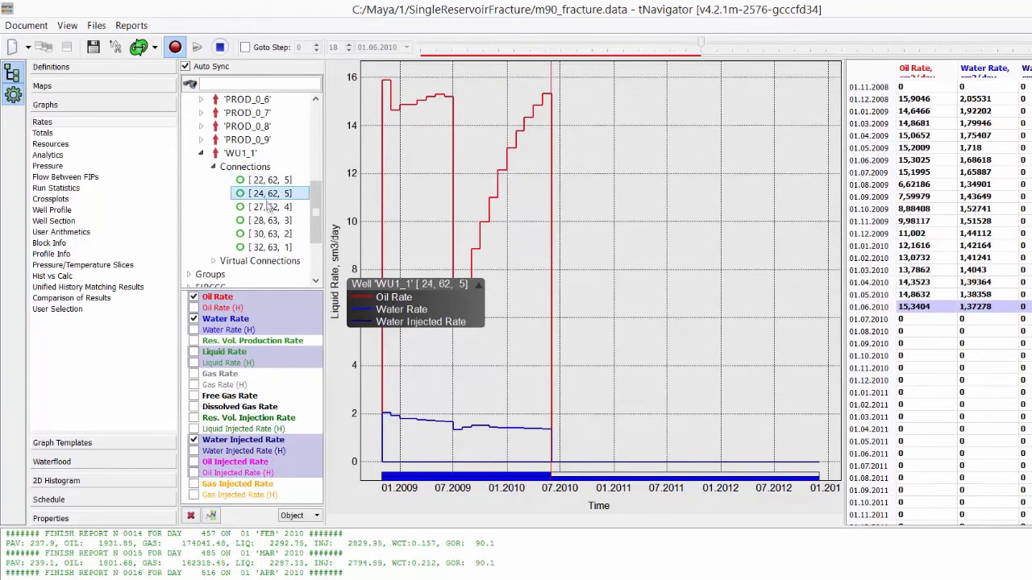
click(267, 206)
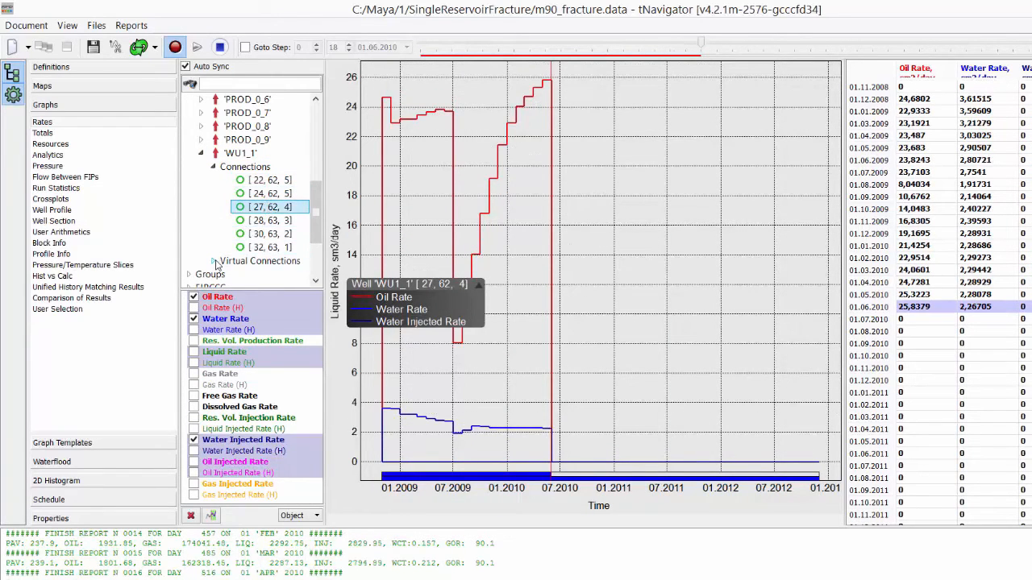
click(268, 153)
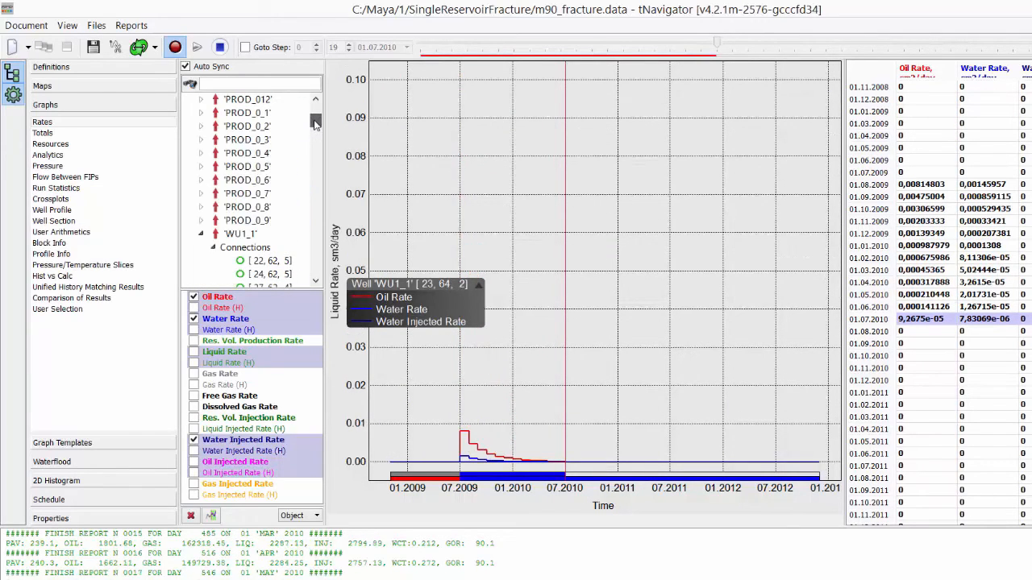
Return to whole-well WU1_1 rates and bring up the model's Files list.
click(240, 234)
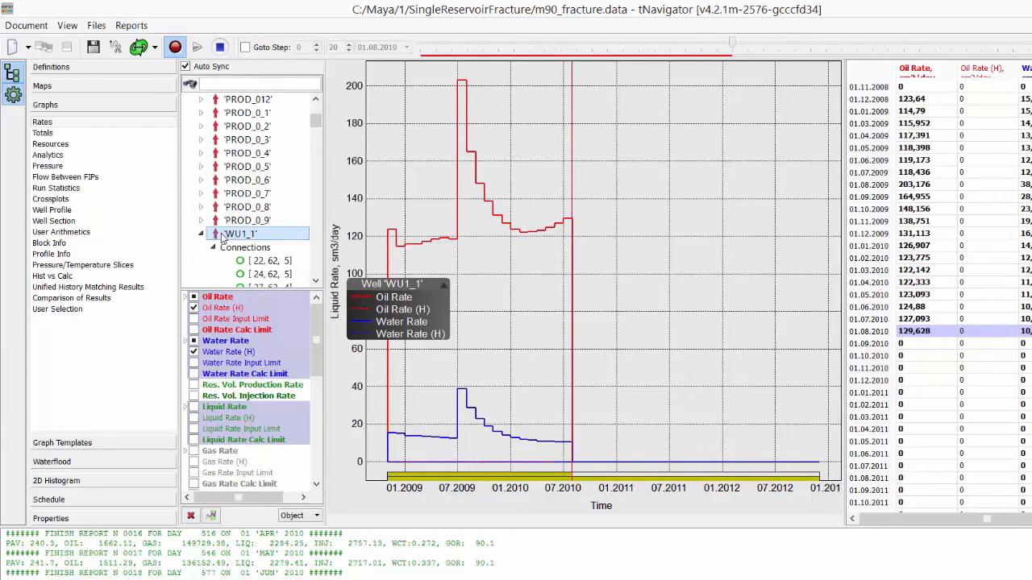
click(97, 25)
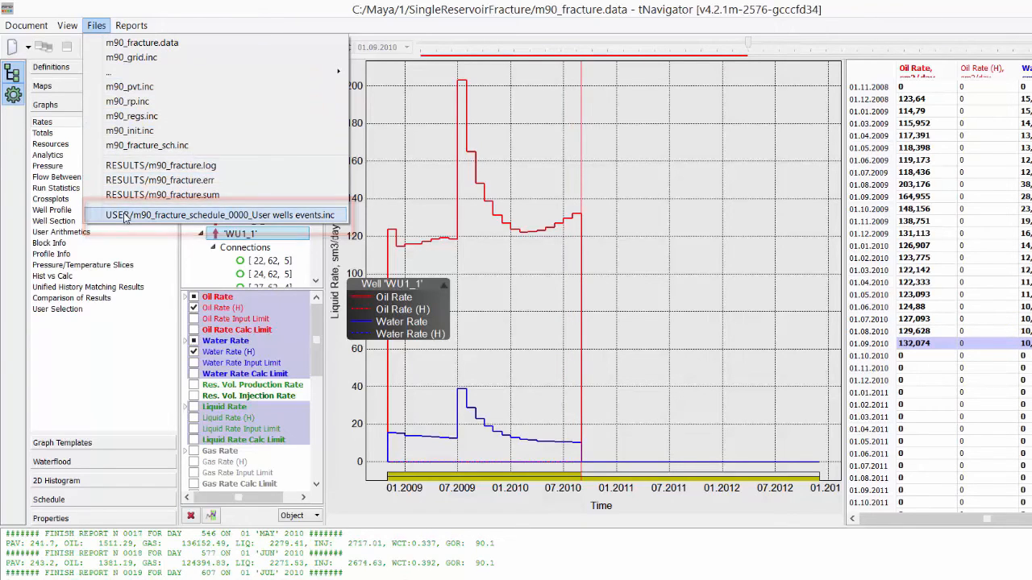
View USER/m90_fracture_schedule_0000_User wells events.inc in Notepad++ with the WFRACP keyword highlighted.
click(220, 215)
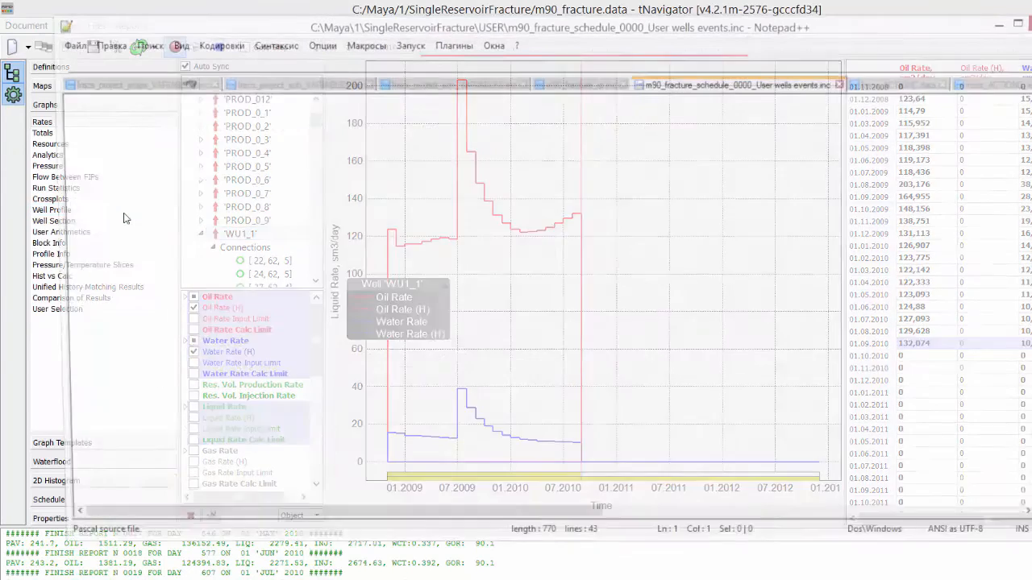
click(742, 84)
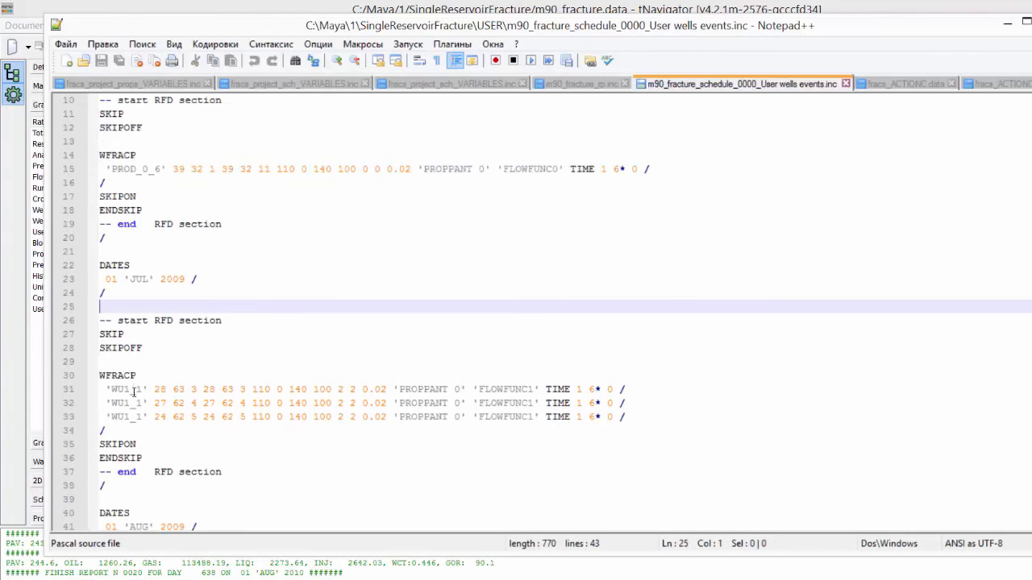
double_click(116, 375)
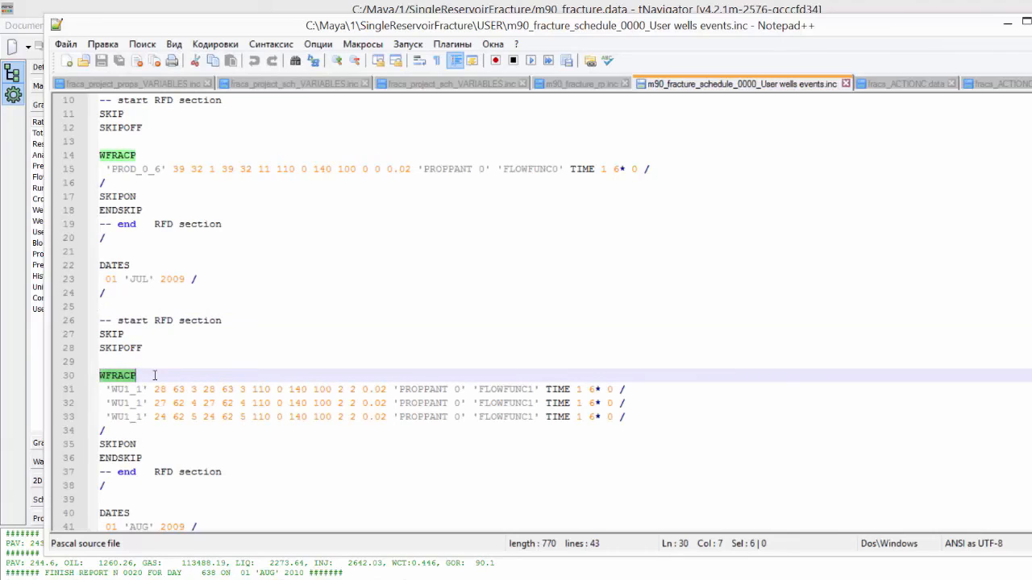